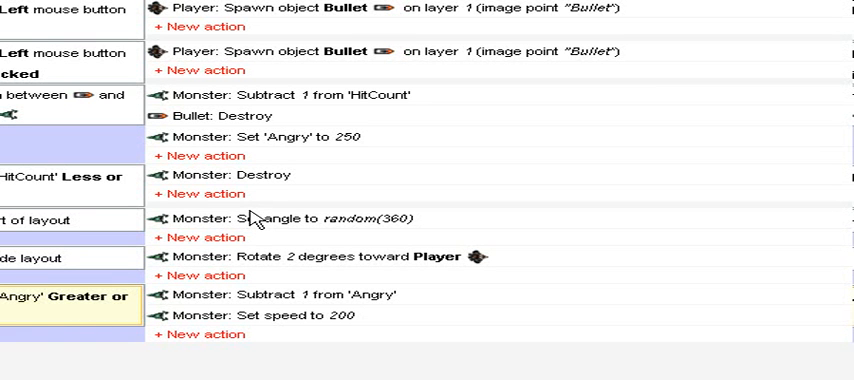
pyautogui.moveTo(258, 172)
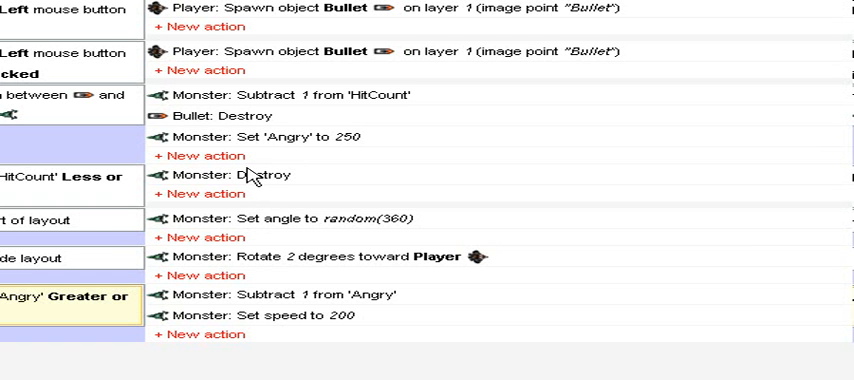
pyautogui.moveTo(262, 176)
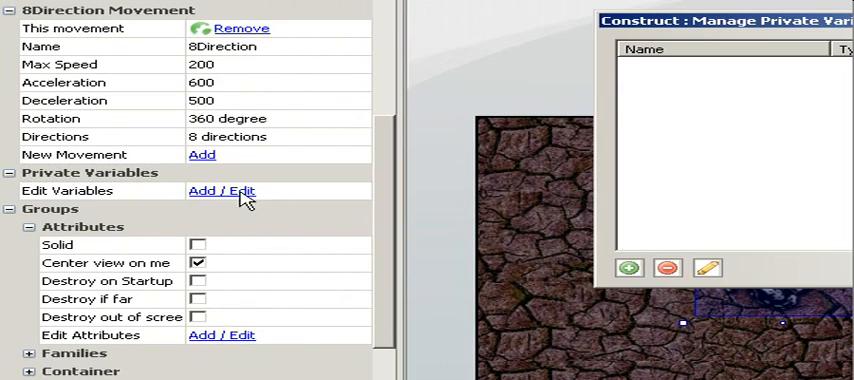
# - Add a Number private variable HitPoints with initial value 100 to the Player
pyautogui.click(628, 268)
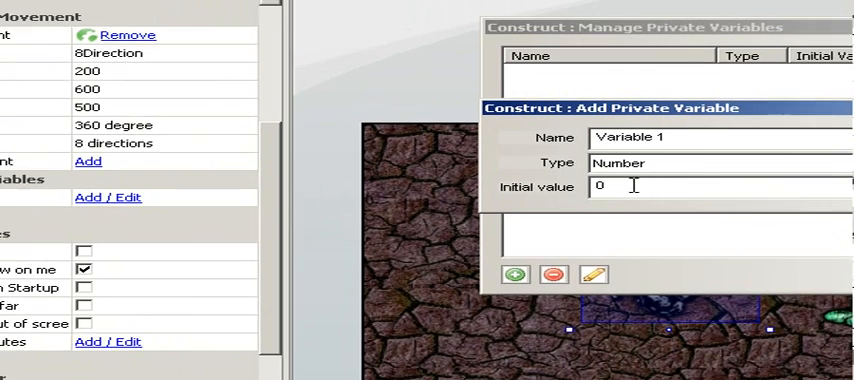
pyautogui.write('HitPoints')
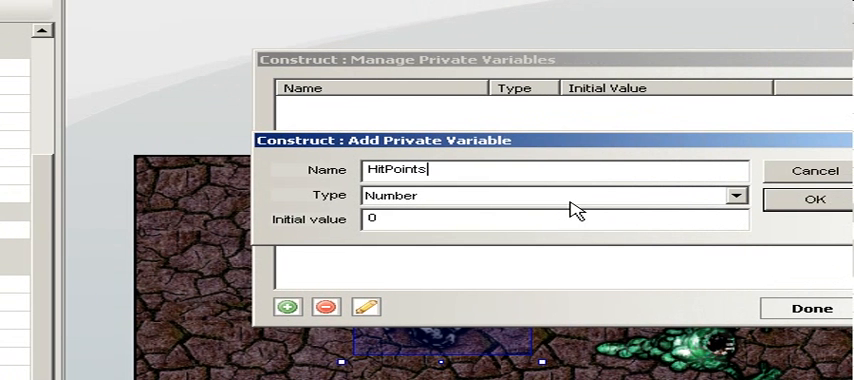
pyautogui.moveTo(552, 208)
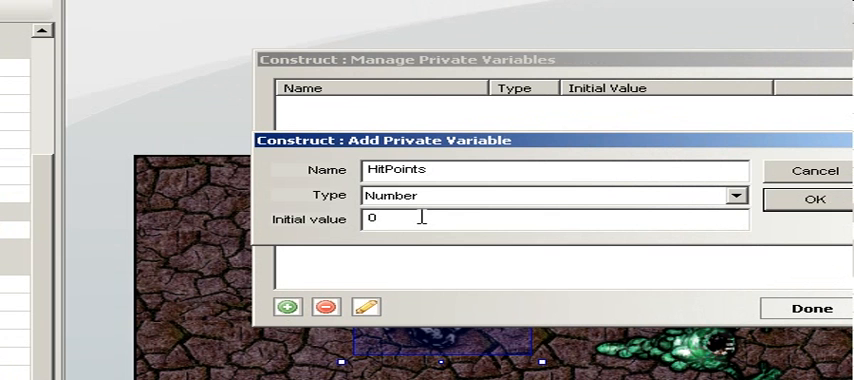
pyautogui.write('100')
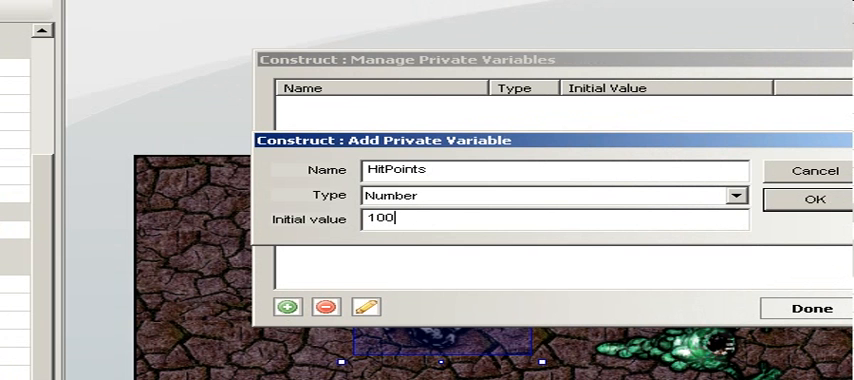
pyautogui.click(808, 200)
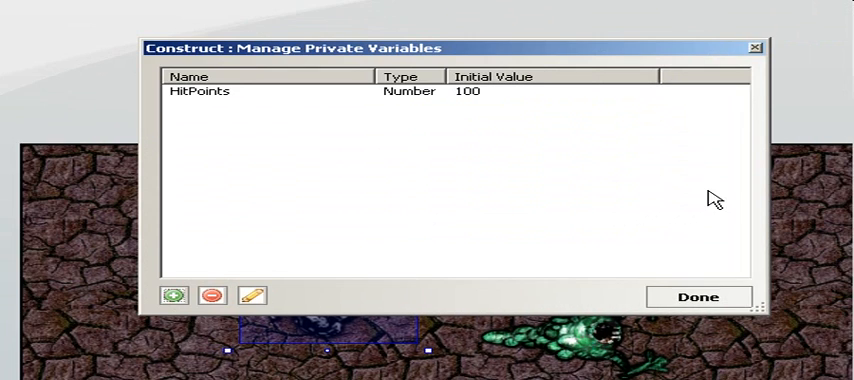
pyautogui.click(700, 296)
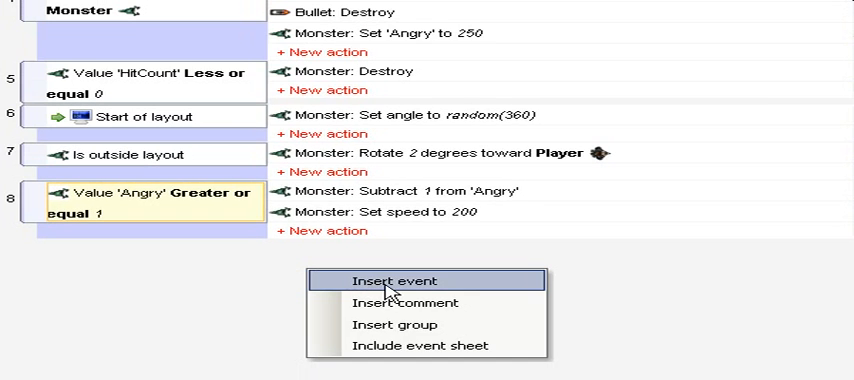
# - Add event Monster overlaps Player with action Player: Subtract 1 from 'HitPoints'
pyautogui.click(396, 280)
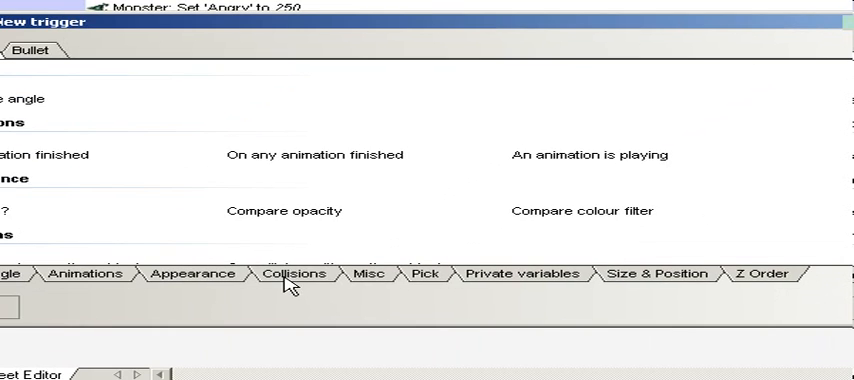
pyautogui.click(292, 272)
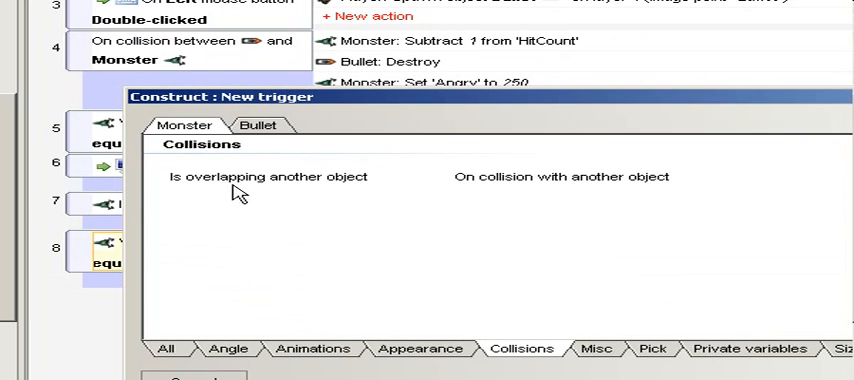
pyautogui.moveTo(308, 192)
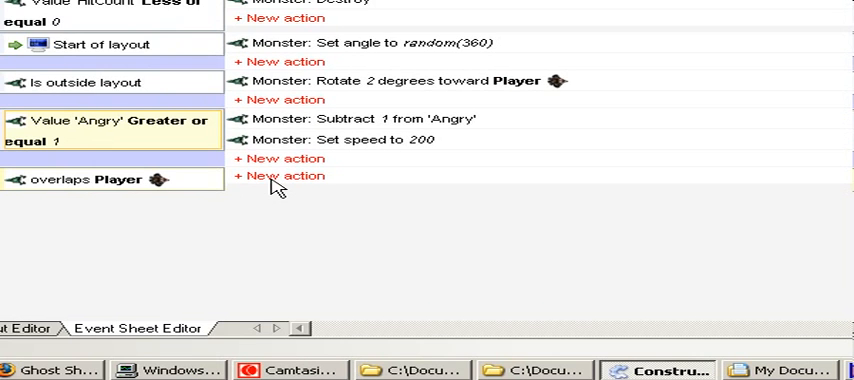
pyautogui.click(284, 176)
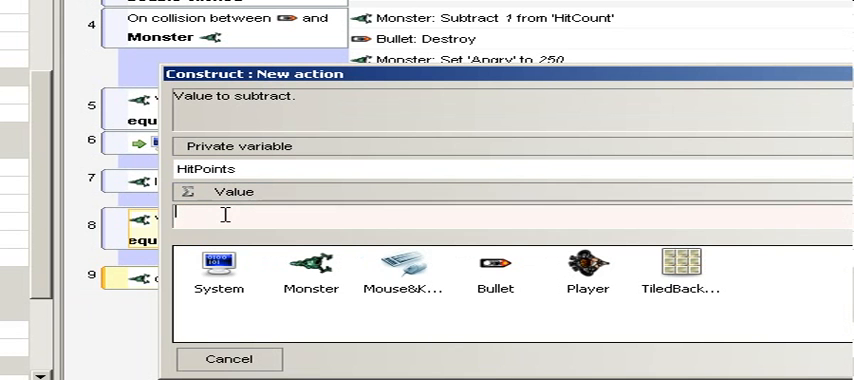
pyautogui.write('1')
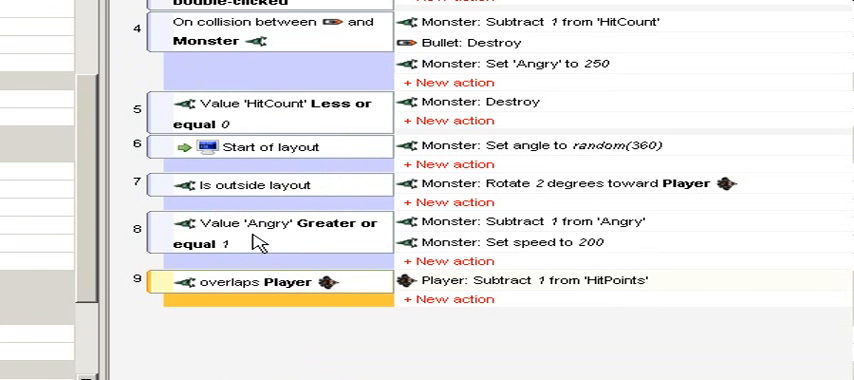
# - Insert a new event testing Player's 'HitPoints' less or equal 0
pyautogui.scroll(-3)
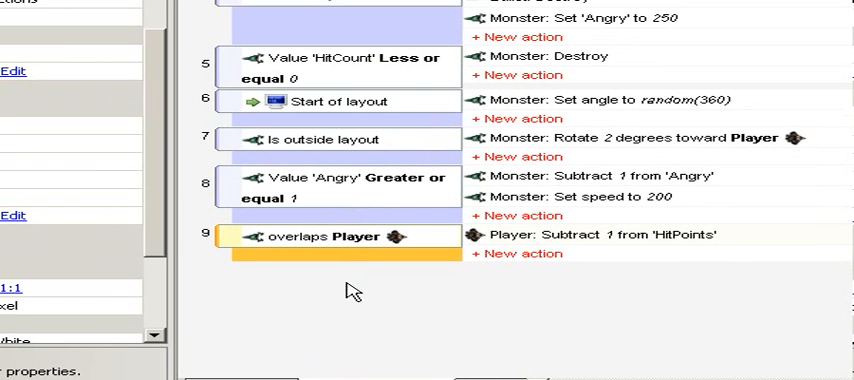
pyautogui.rightClick(350, 292)
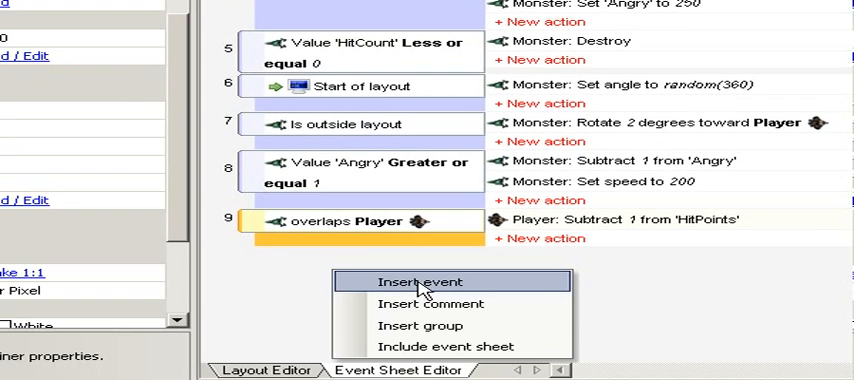
pyautogui.click(412, 280)
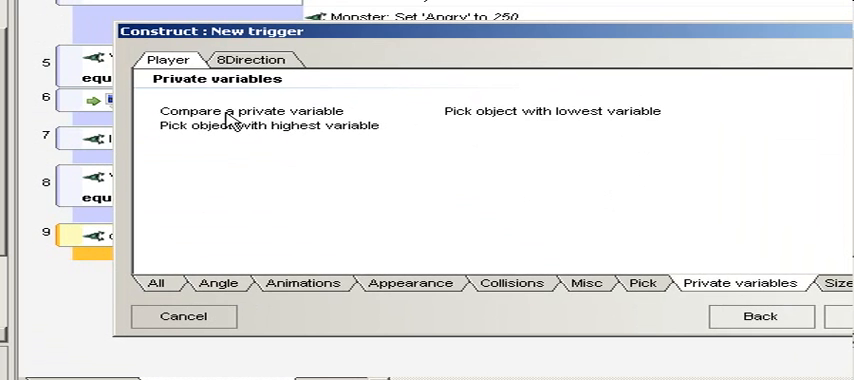
pyautogui.click(256, 112)
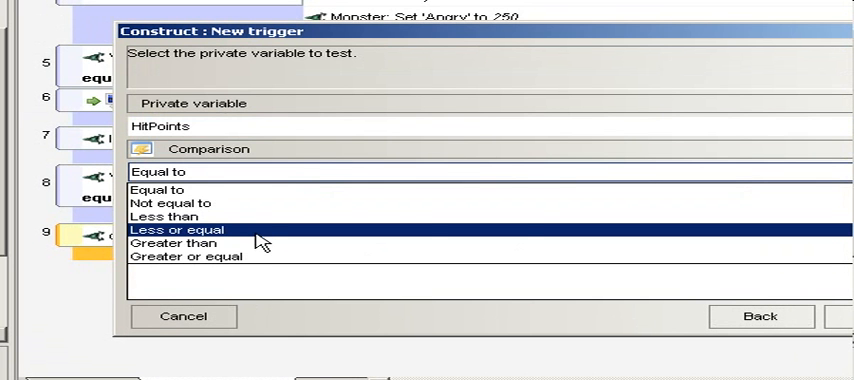
pyautogui.click(188, 228)
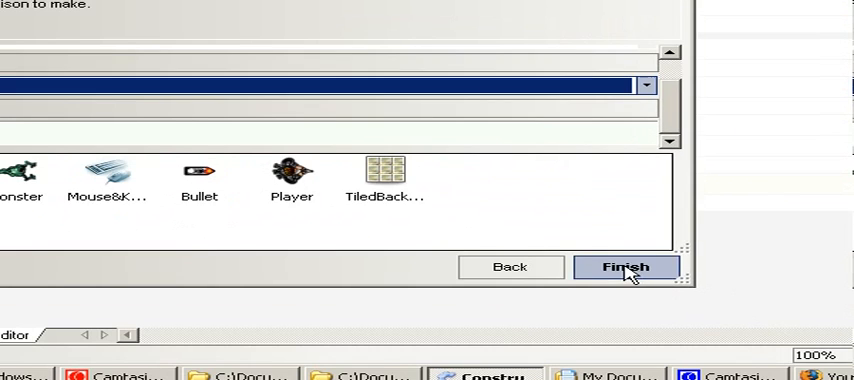
pyautogui.click(626, 268)
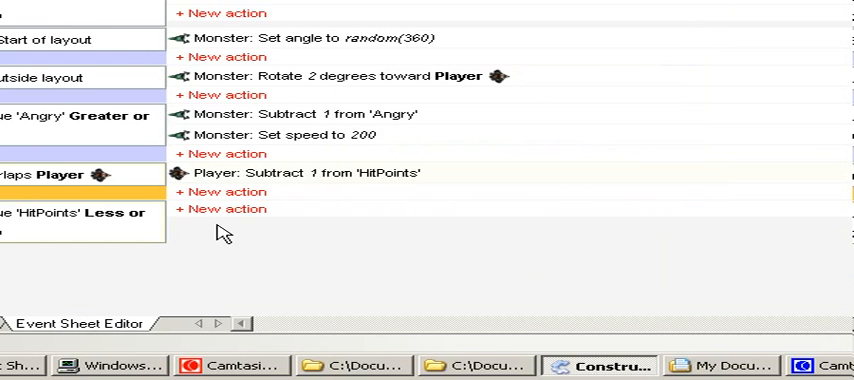
# - Add the action that destroys the Player when HitPoints runs out
pyautogui.click(222, 208)
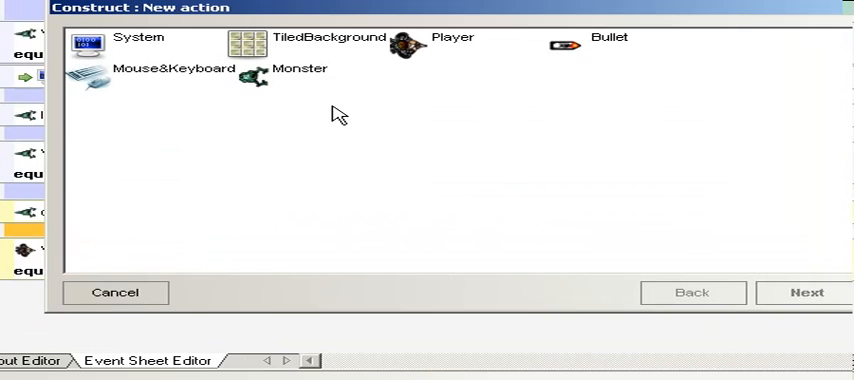
pyautogui.click(802, 292)
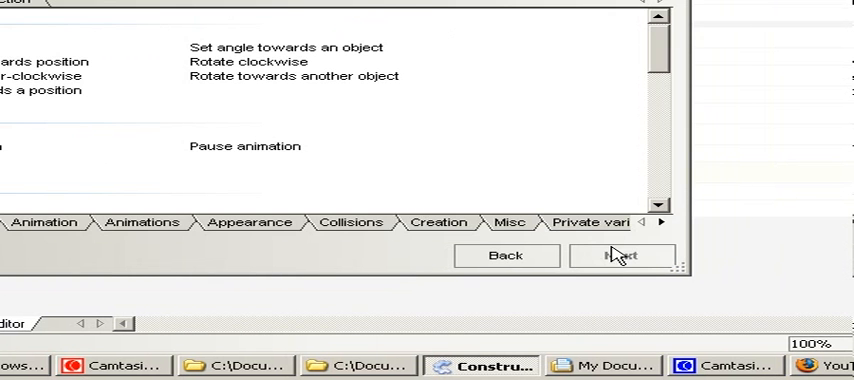
pyautogui.click(512, 222)
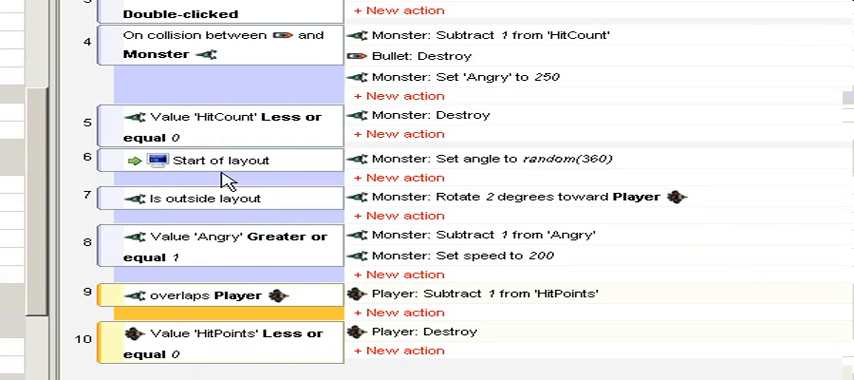
pyautogui.scroll(-3)
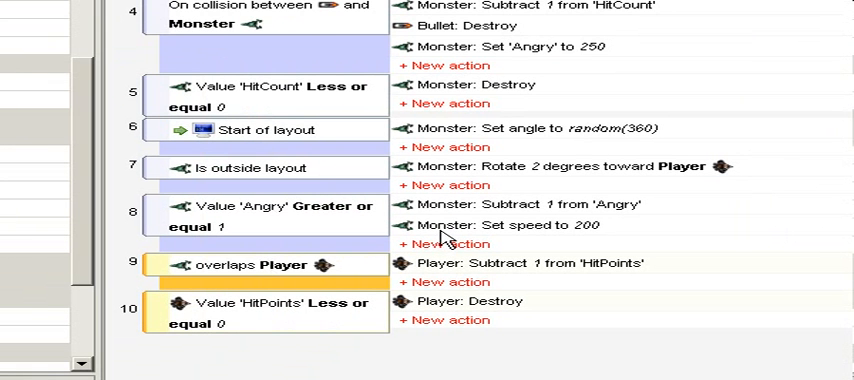
pyautogui.moveTo(462, 240)
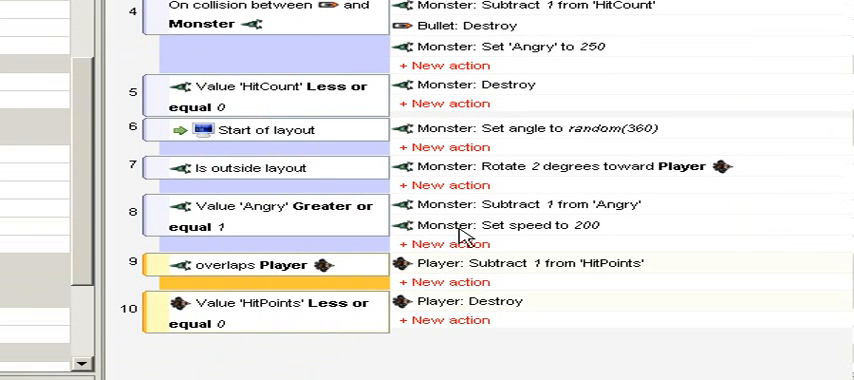
pyautogui.moveTo(466, 238)
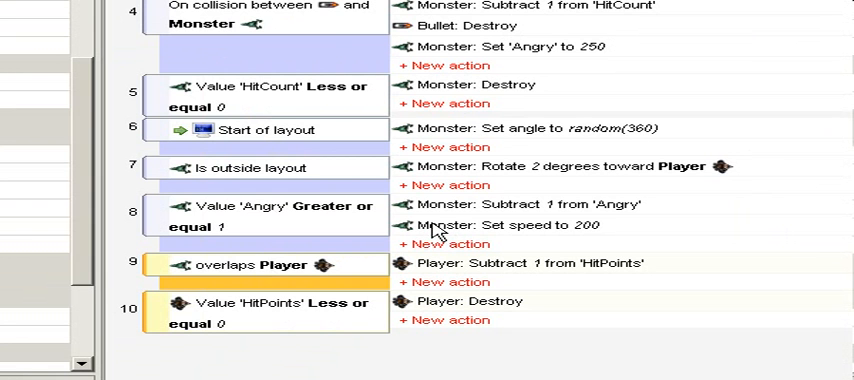
pyautogui.moveTo(448, 228)
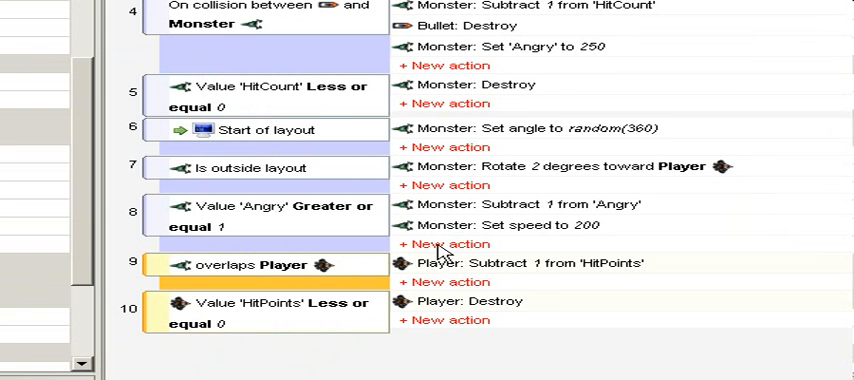
# - Add a Monster action 'Set angle towards Player' under the angry-monster event
pyautogui.click(444, 252)
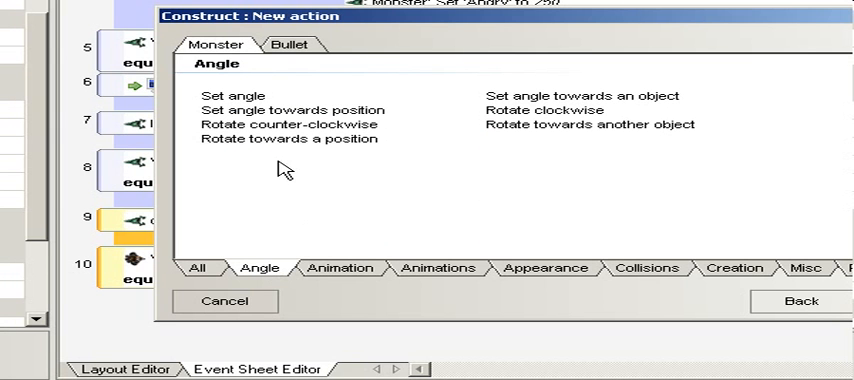
pyautogui.moveTo(570, 108)
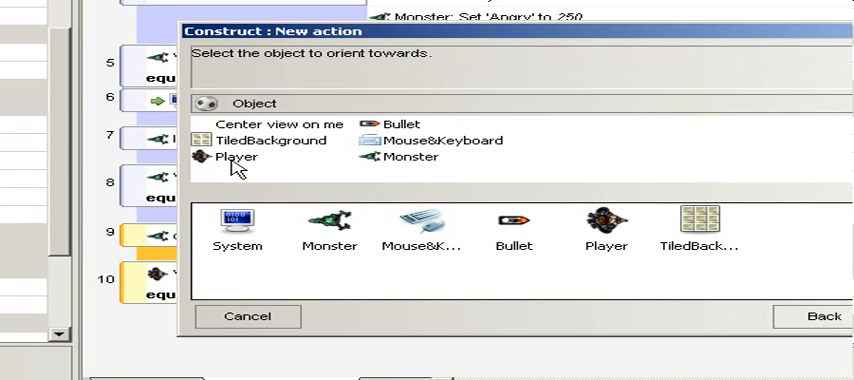
pyautogui.click(234, 156)
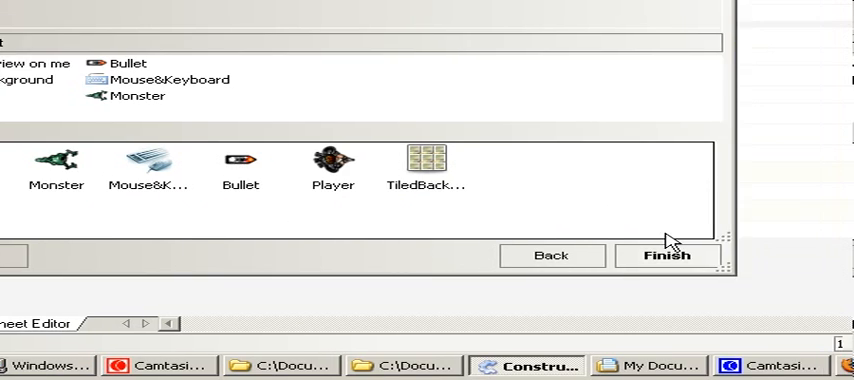
pyautogui.click(668, 256)
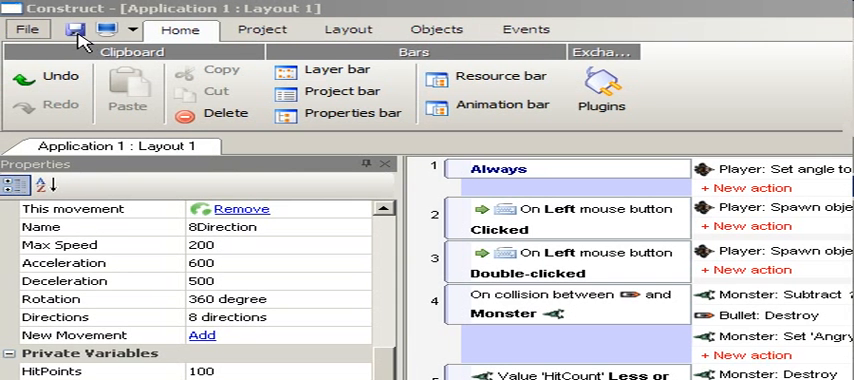
pyautogui.click(104, 28)
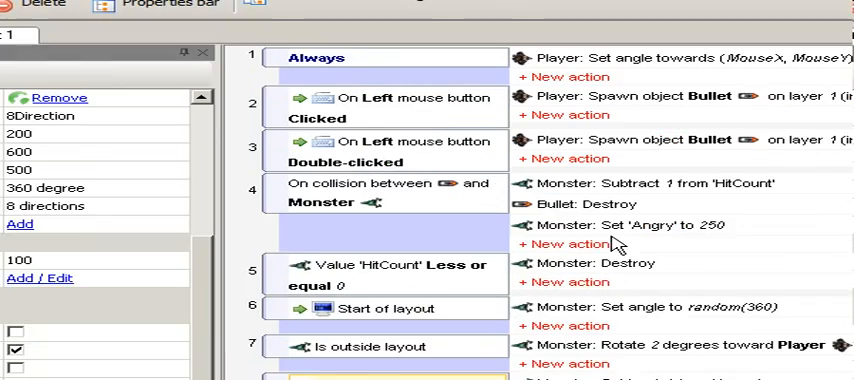
pyautogui.scroll(-3)
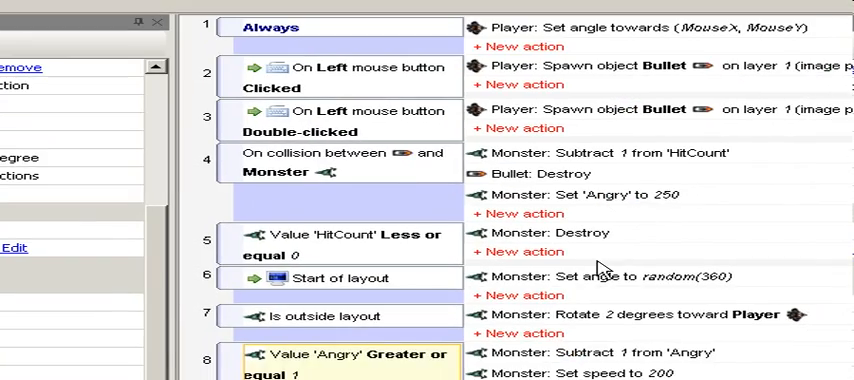
pyautogui.scroll(-3)
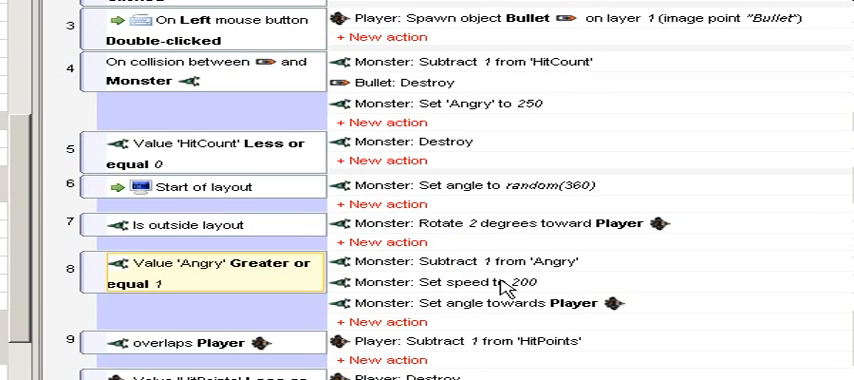
pyautogui.scroll(-3)
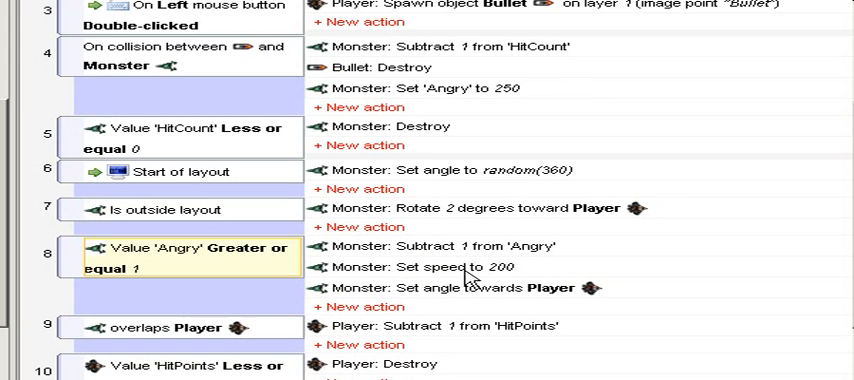
pyautogui.moveTo(468, 282)
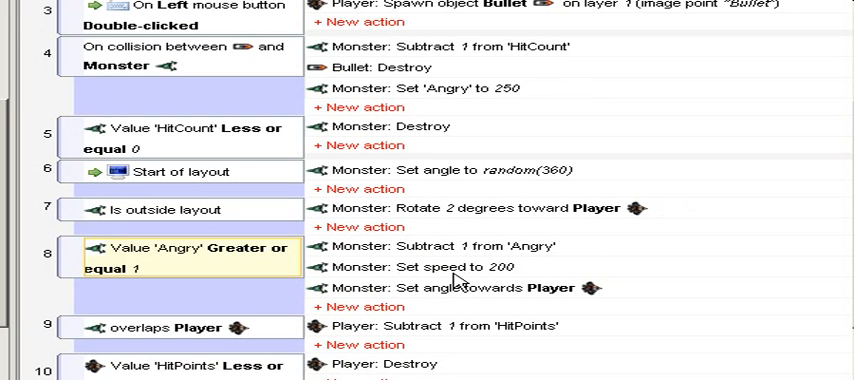
pyautogui.moveTo(490, 284)
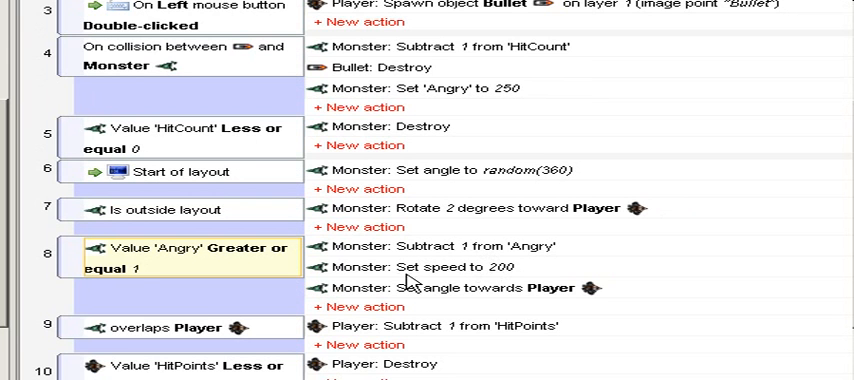
pyautogui.moveTo(404, 278)
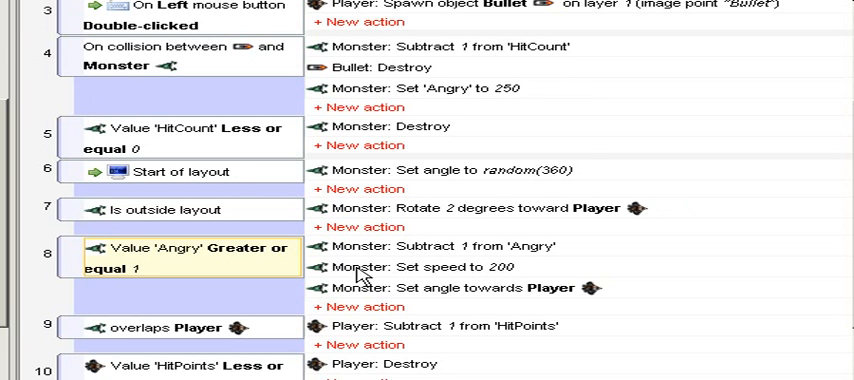
pyautogui.moveTo(388, 272)
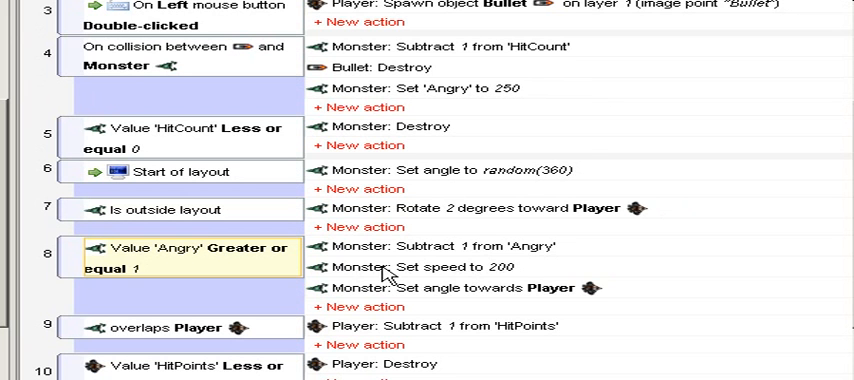
# - Drag 'Monster: Set speed to 200' into the bullet-collision event after Set Angry to 250
pyautogui.click(430, 266)
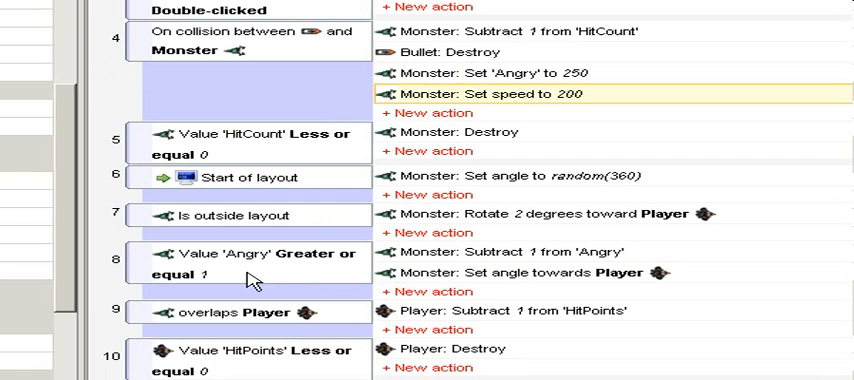
pyautogui.moveTo(292, 284)
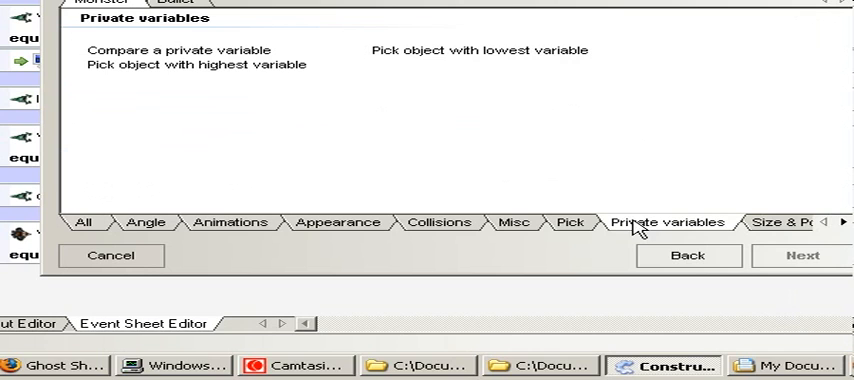
# - Create a condition comparing Monster's 'Angry' private variable for equality
pyautogui.click(180, 50)
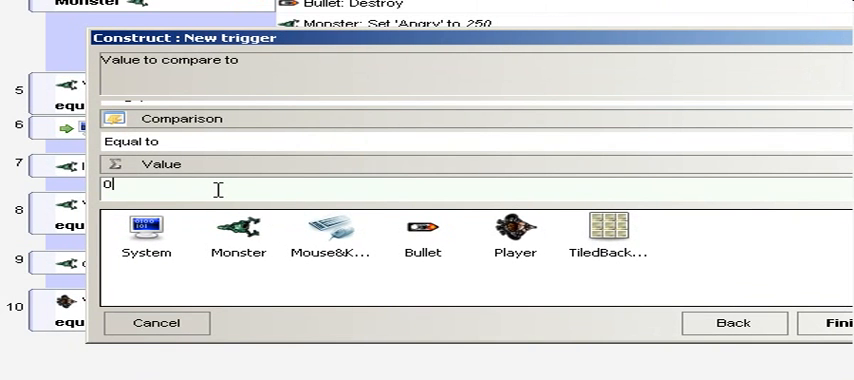
pyautogui.write('1')
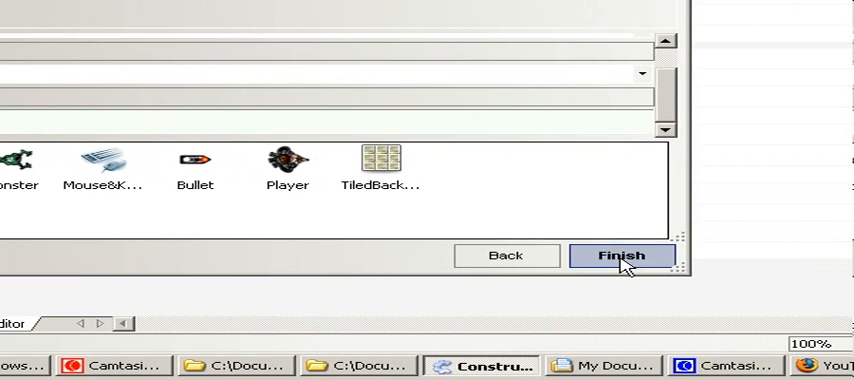
pyautogui.click(620, 256)
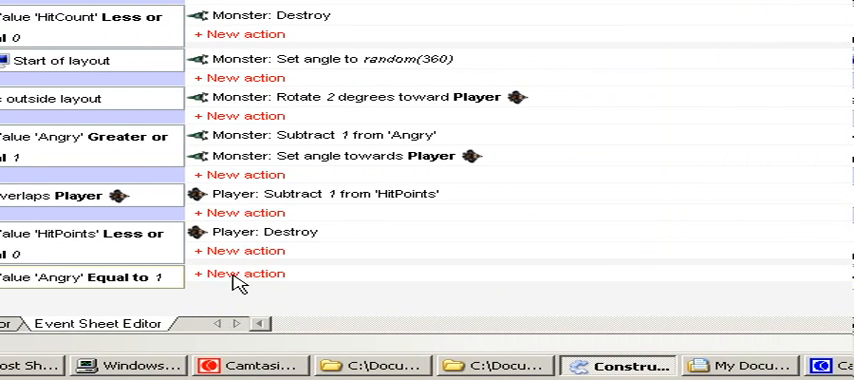
# - Add a Monster movement action setting its speed to 50 in that event
pyautogui.click(244, 272)
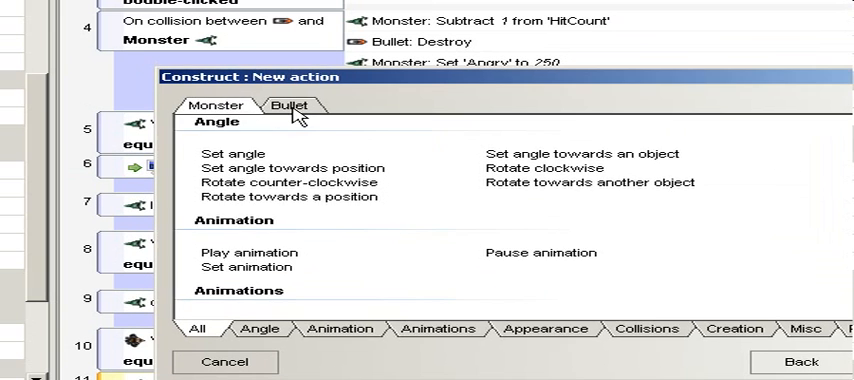
pyautogui.click(290, 106)
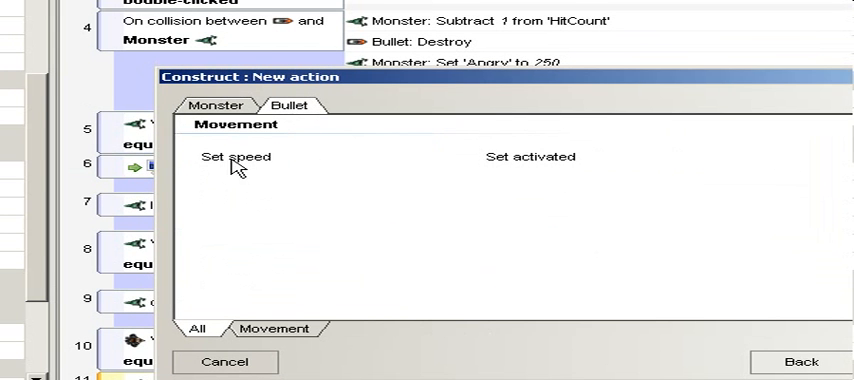
pyautogui.click(230, 156)
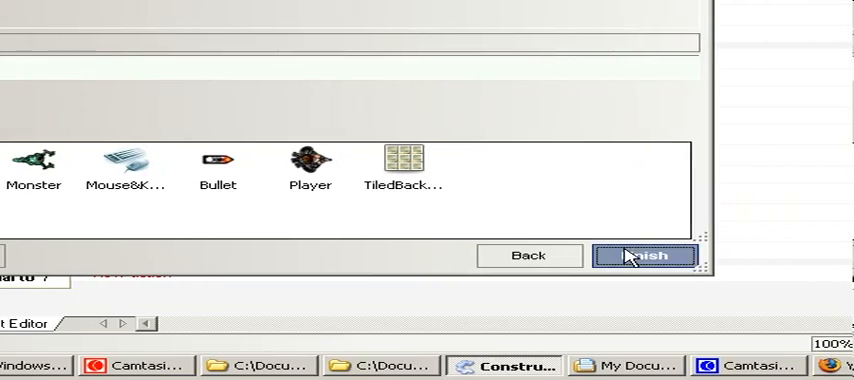
pyautogui.click(644, 256)
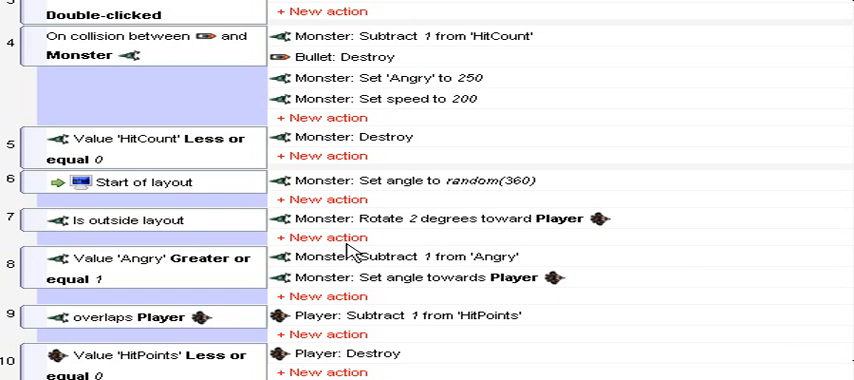
pyautogui.scroll(-3)
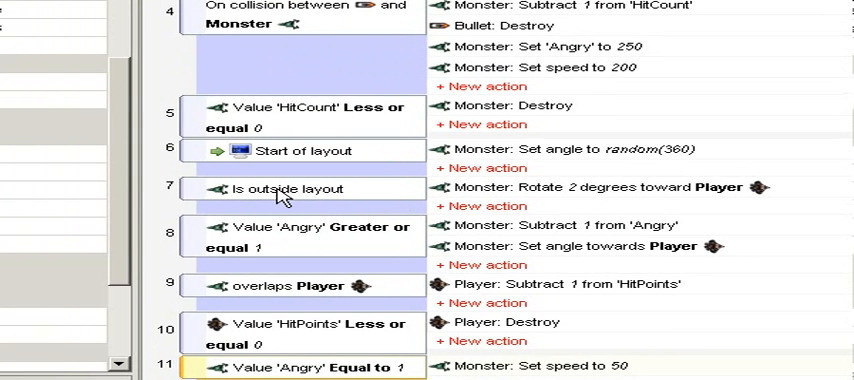
pyautogui.moveTo(470, 192)
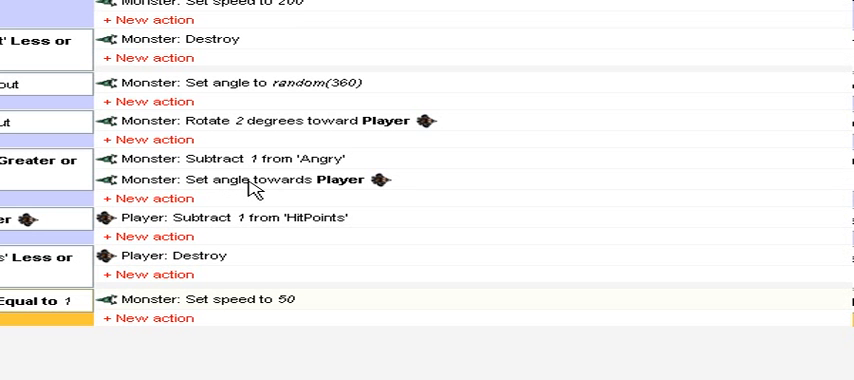
pyautogui.moveTo(296, 186)
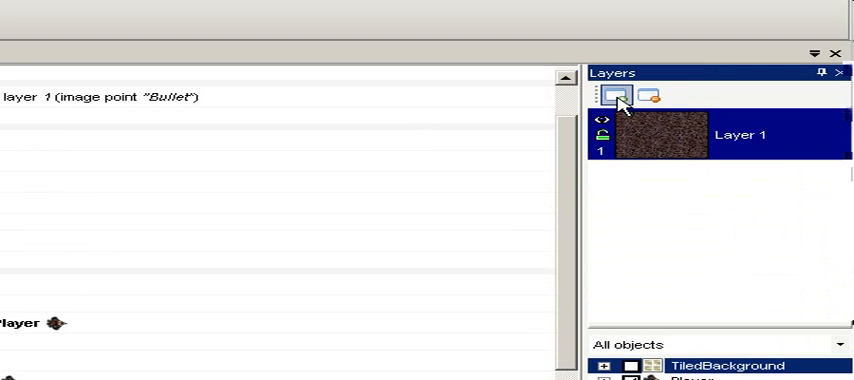
# - Add a layer titled UI with 0% scroll rates to the layout
pyautogui.click(616, 96)
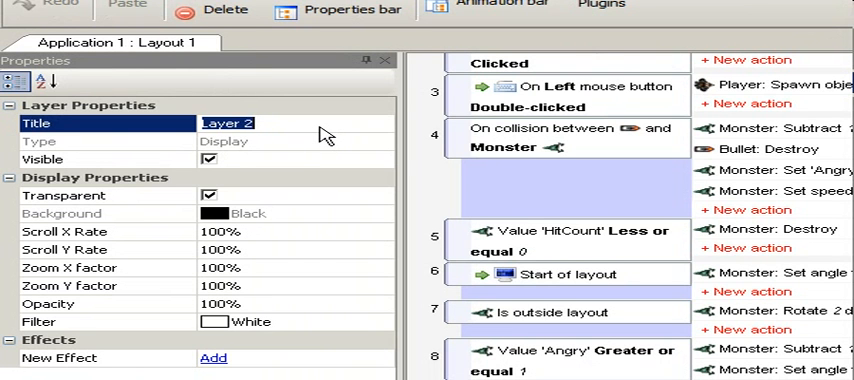
pyautogui.write('UI')
pyautogui.click(296, 232)
pyautogui.write('0')
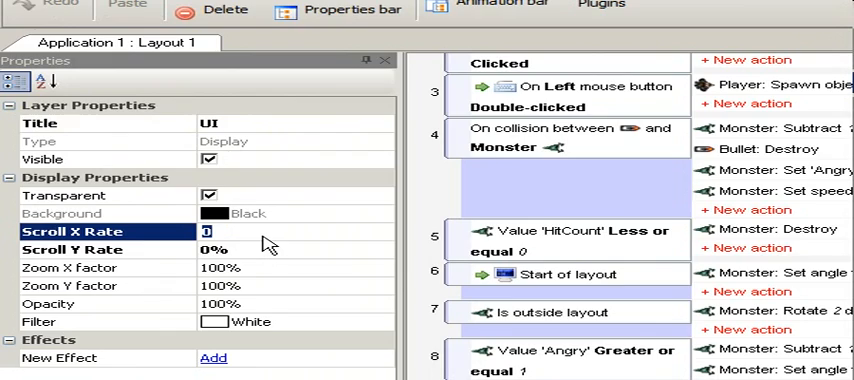
pyautogui.scroll(-3)
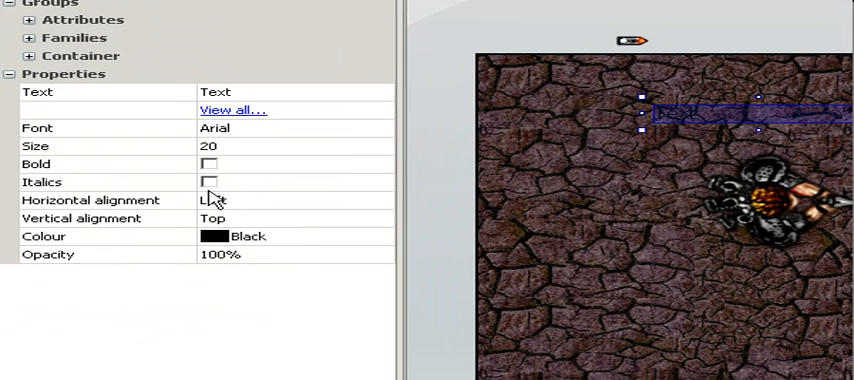
# - Style the Text object as size 25 italic red, then return to the event sheet
pyautogui.click(210, 192)
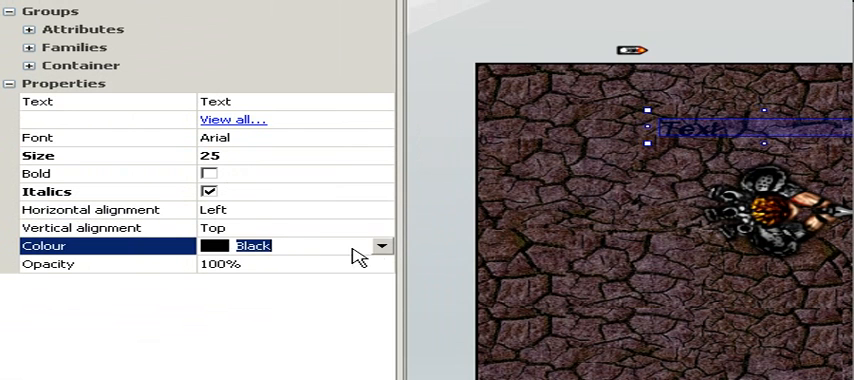
pyautogui.click(382, 246)
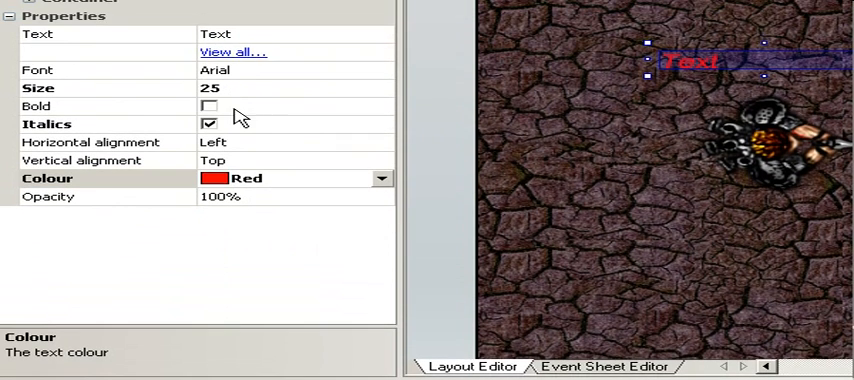
pyautogui.click(208, 106)
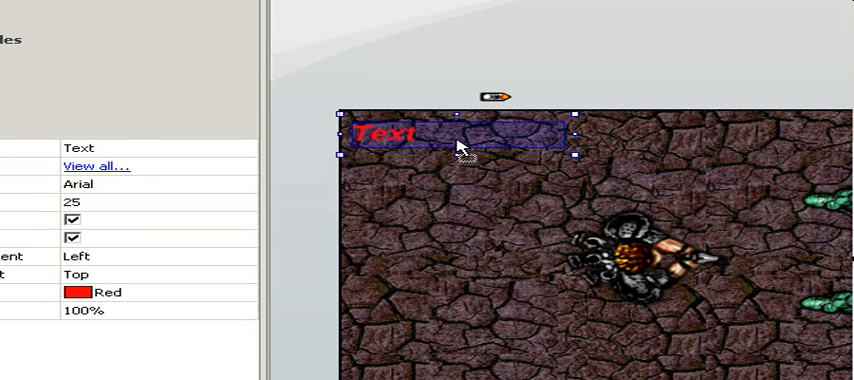
pyautogui.scroll(-3)
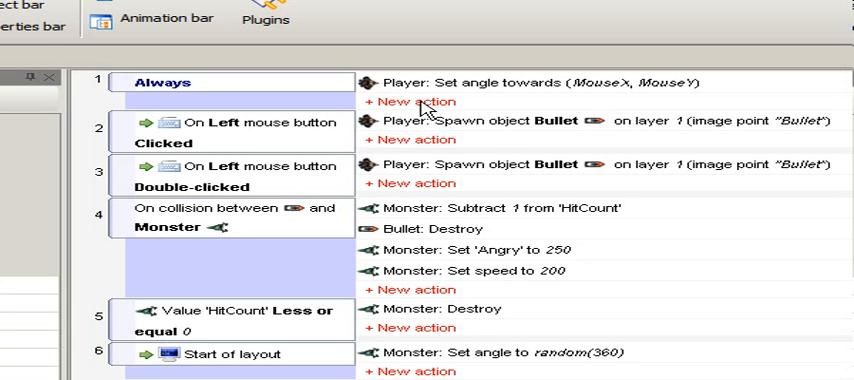
# - In the Always event, set Text to "Health: " & Player.Value('HitPoints')
pyautogui.click(408, 100)
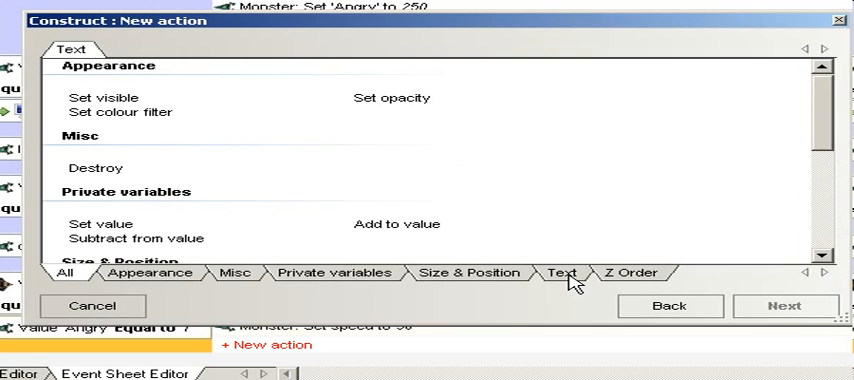
pyautogui.click(560, 272)
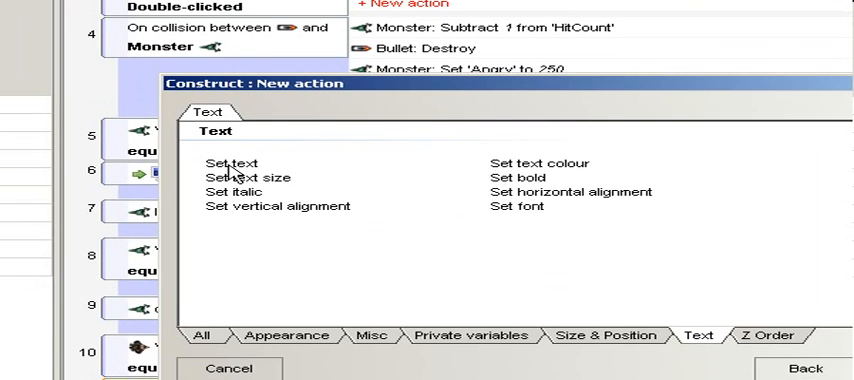
pyautogui.click(226, 162)
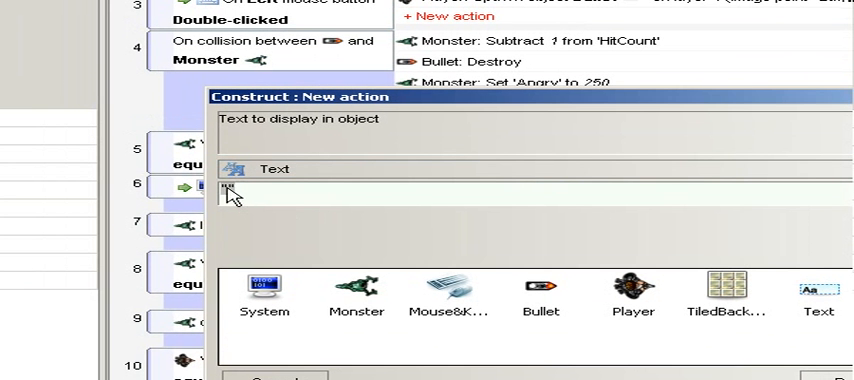
pyautogui.write('"Health: "')
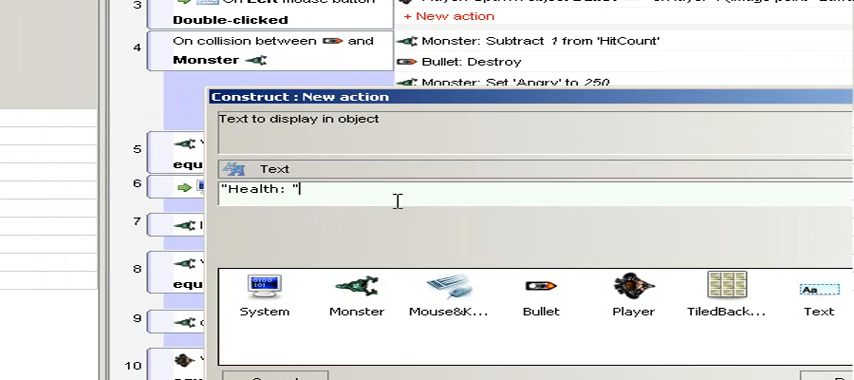
pyautogui.write('&')
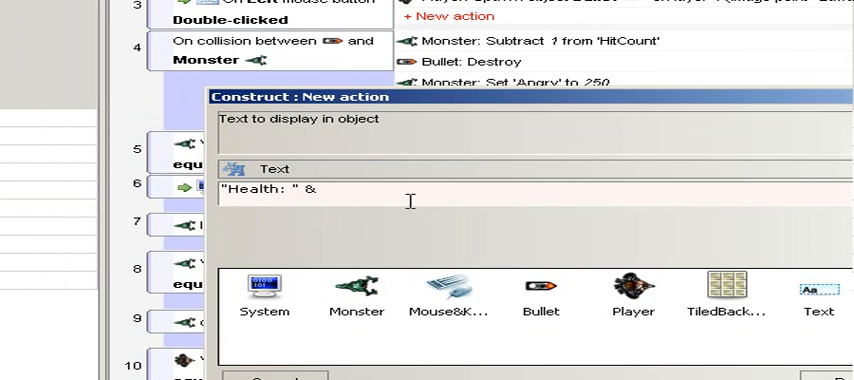
pyautogui.moveTo(356, 200)
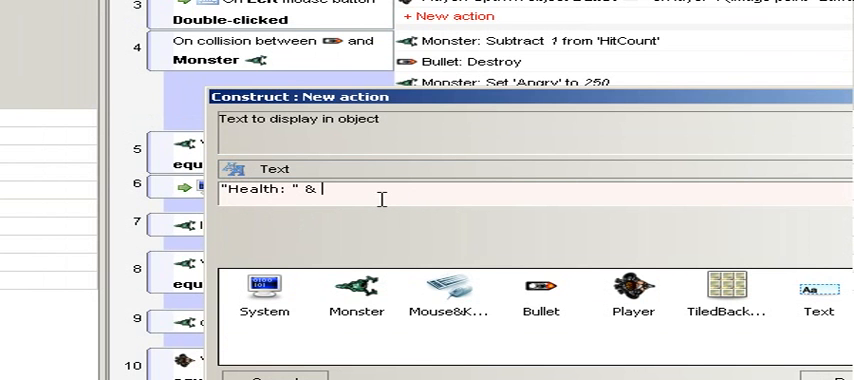
pyautogui.moveTo(386, 220)
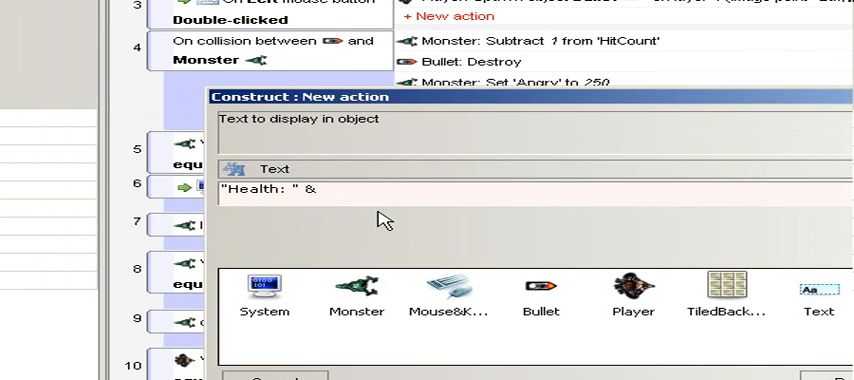
pyautogui.moveTo(388, 216)
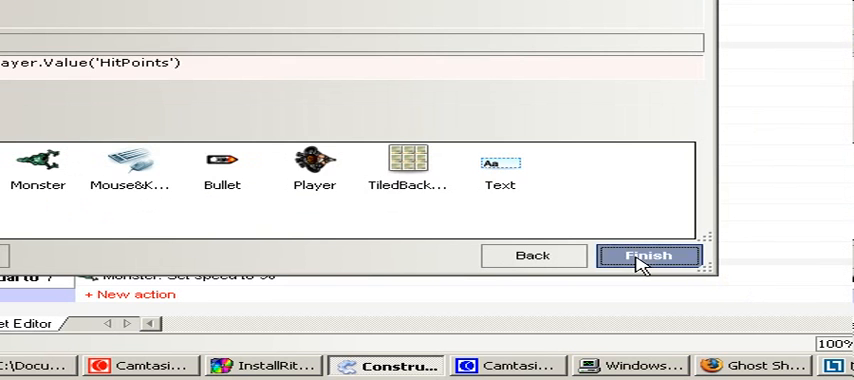
pyautogui.click(648, 256)
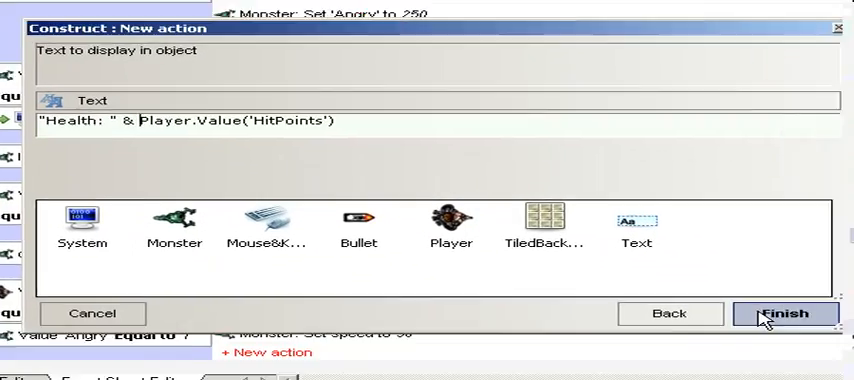
pyautogui.click(788, 312)
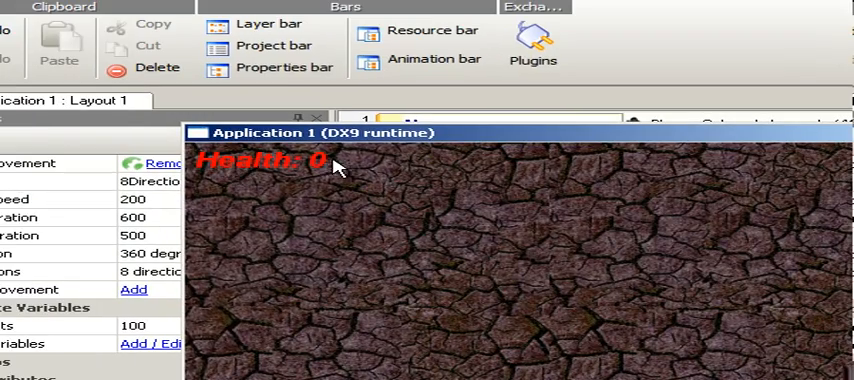
pyautogui.moveTo(348, 176)
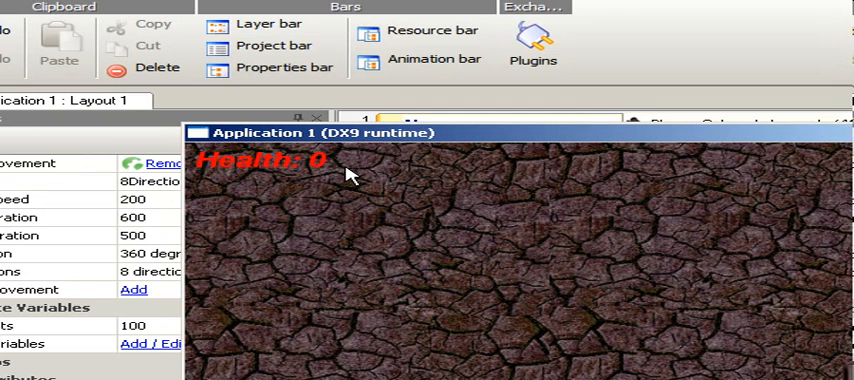